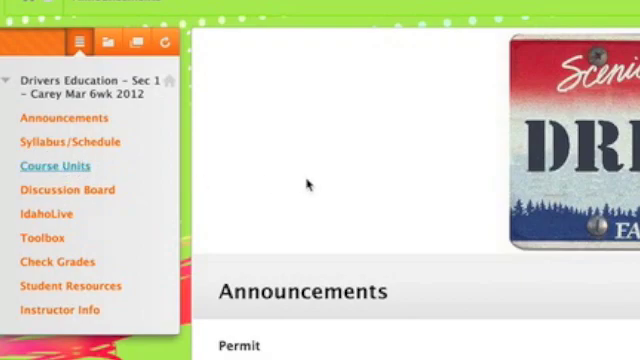
Step: Go to Course Units and reach Unit 1: Welcome to Driver Education with its checklist
click(54, 166)
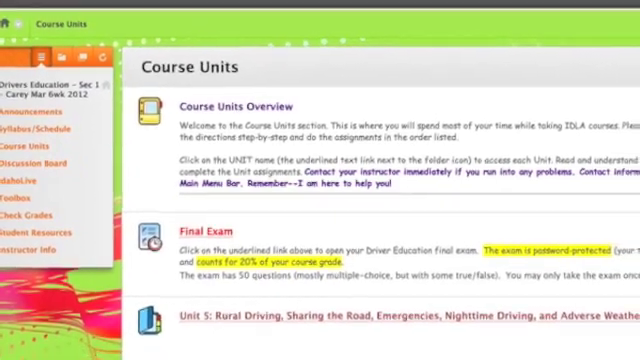
scroll(down, 3)
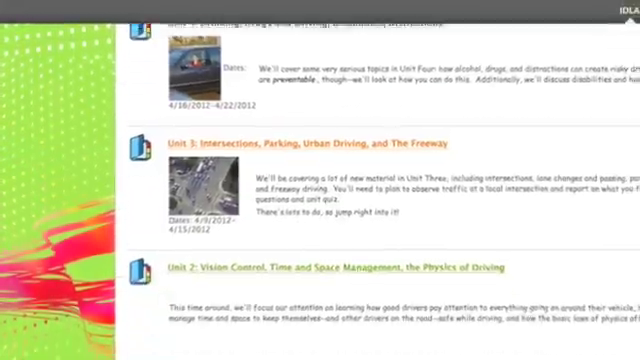
scroll(down, 3)
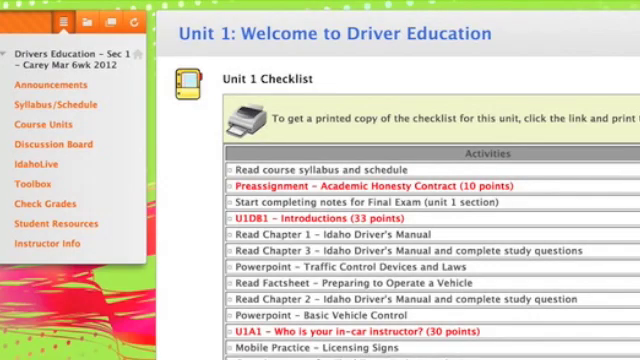
Step: Open the U1DB1: Introductions discussion and its Check Out My Ride! thread
scroll(down, 3)
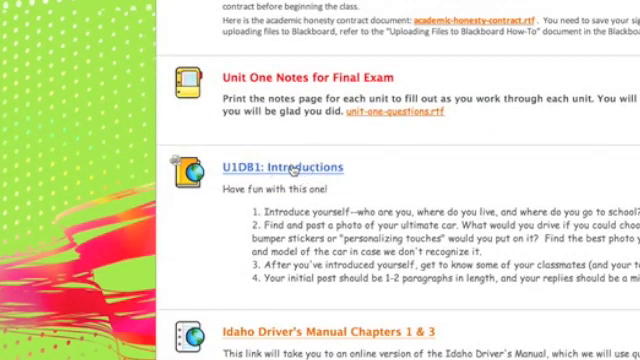
click(284, 166)
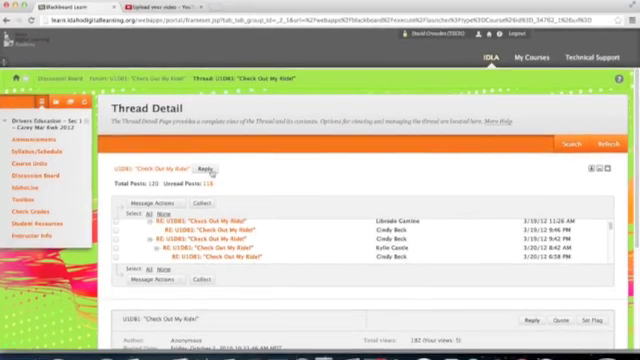
Step: Reply to the Check Out My Ride! thread with the message 'My Reply' and submit it
click(206, 168)
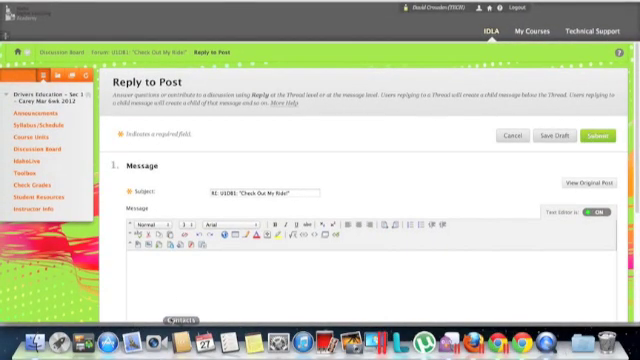
text(My Rel)
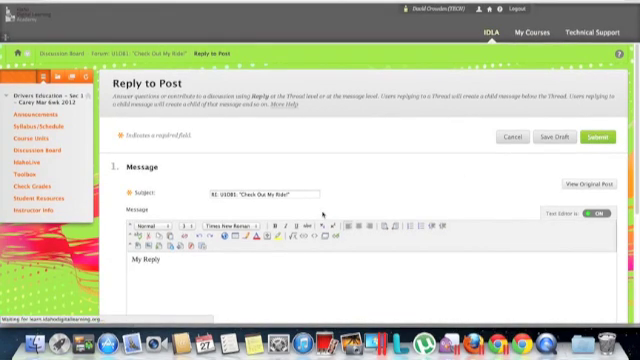
click(600, 136)
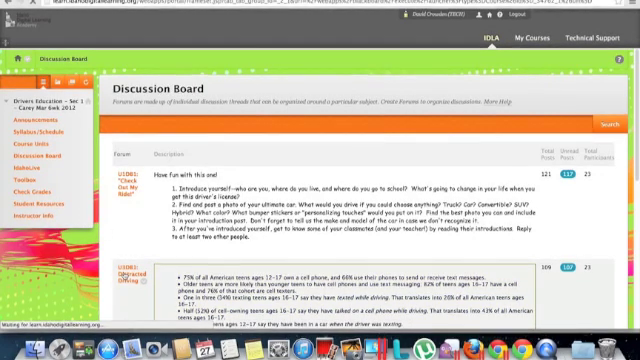
Step: Start a new thread in the Introductions forum, bringing up the blank Create Thread form
click(132, 274)
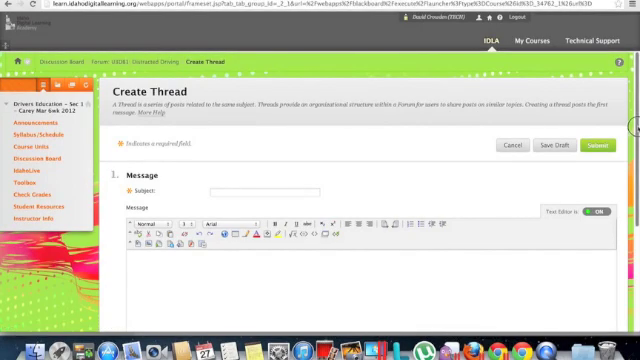
Step: Enter the subject 'My Subject Line' and the message 'My information' for the new thread
scroll(down, 3)
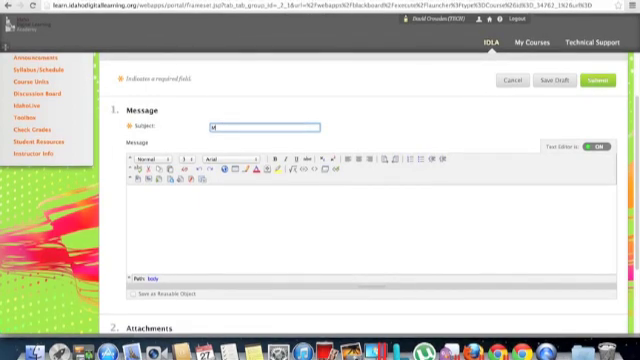
text(My Subject Line)
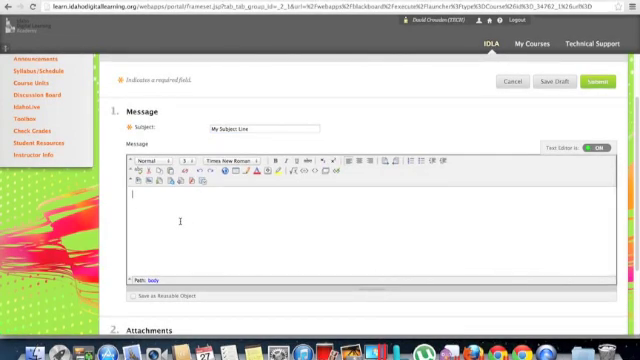
text(My)
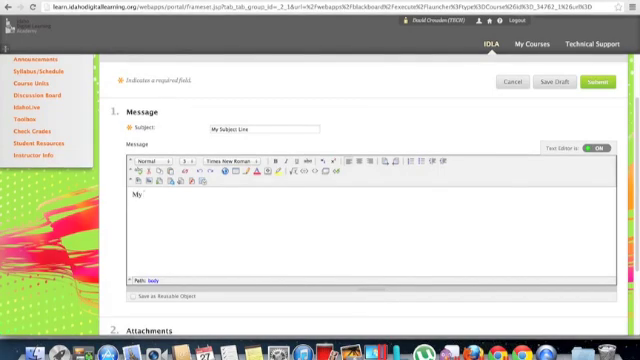
text(informa)
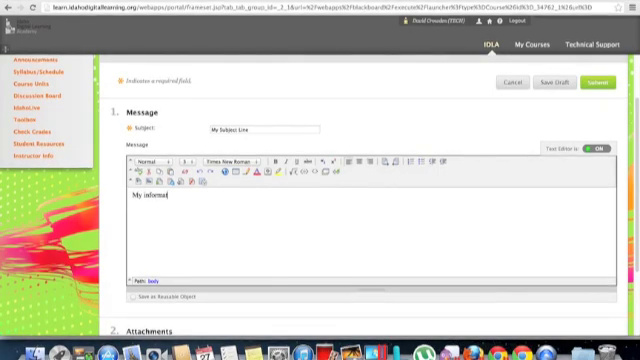
text(tion)
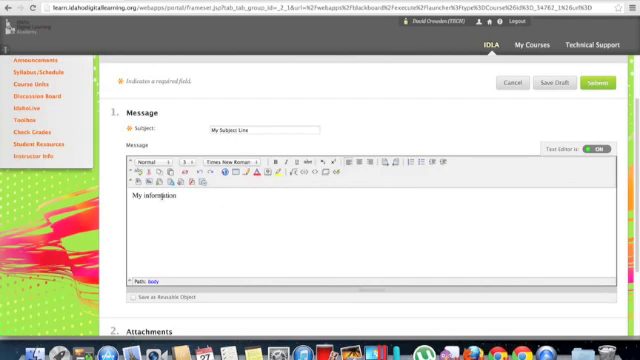